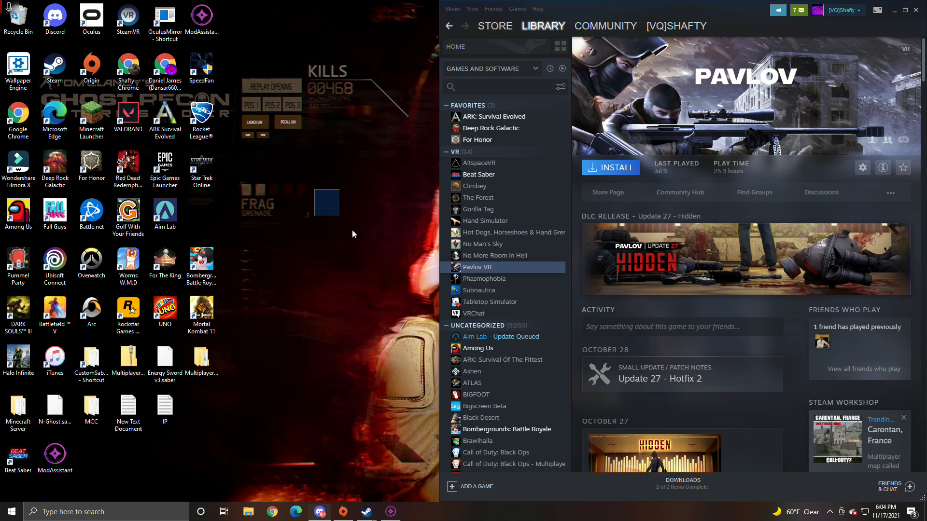
pyautogui.moveTo(297, 242)
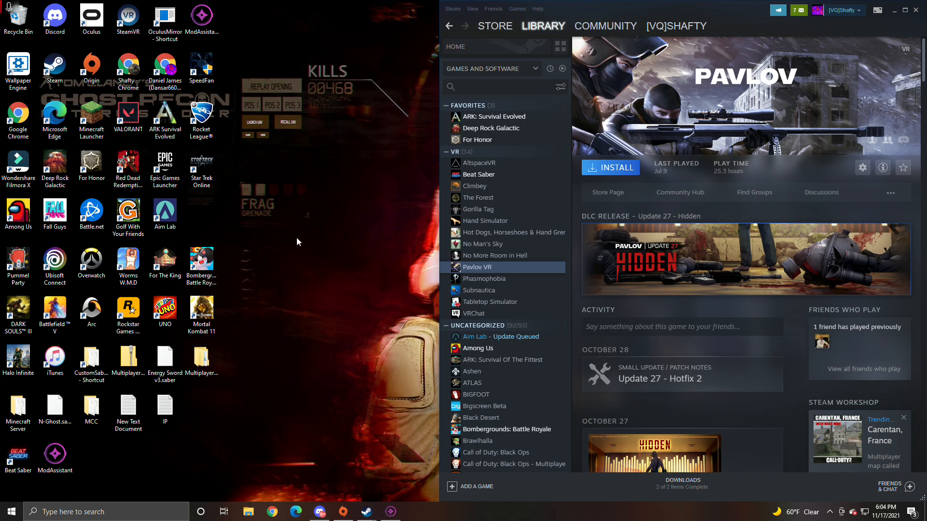
pyautogui.moveTo(272, 200)
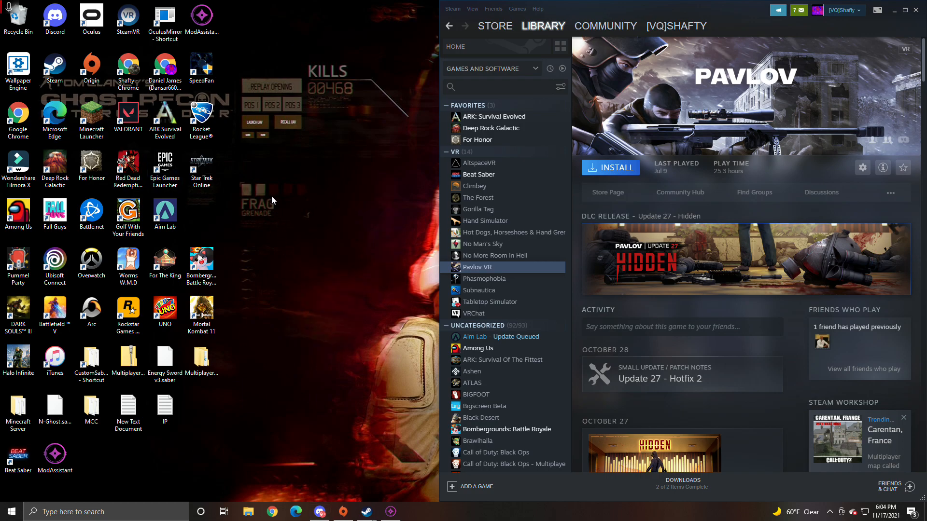
pyautogui.moveTo(236, 312)
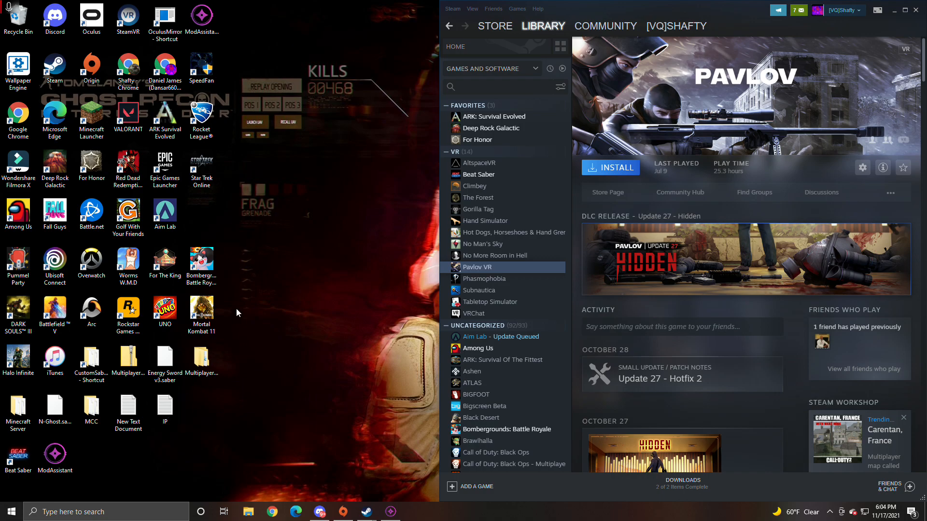
pyautogui.moveTo(505, 278)
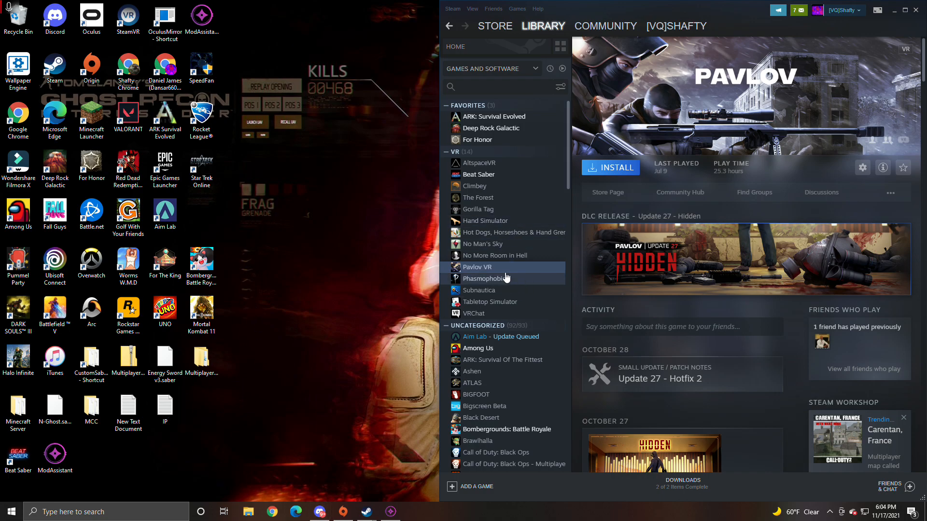
# - Select Beat Saber in the VR library section and launch it so it shows Running
pyautogui.click(478, 175)
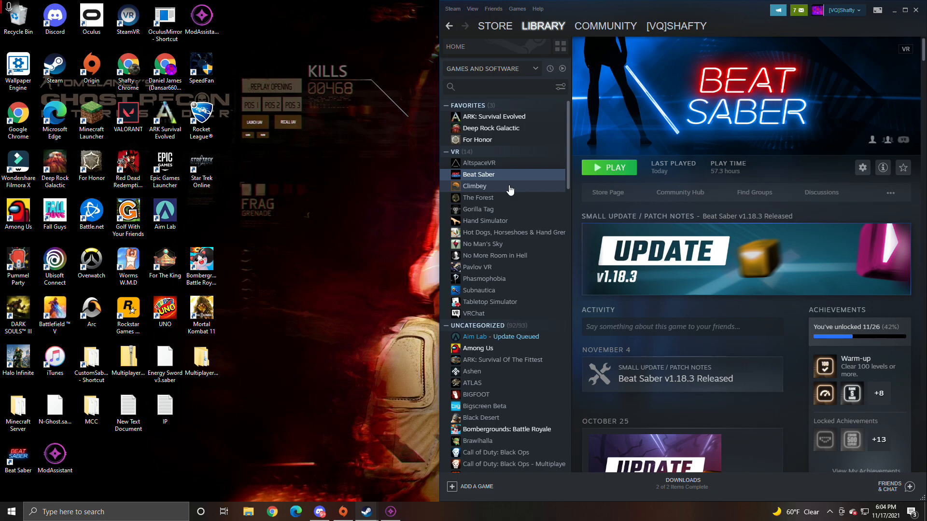
pyautogui.moveTo(549, 182)
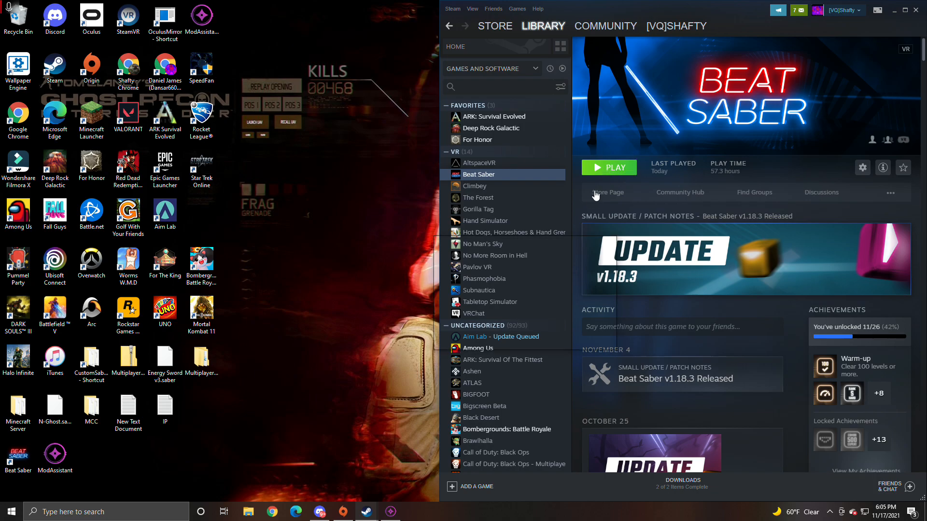
pyautogui.click(608, 167)
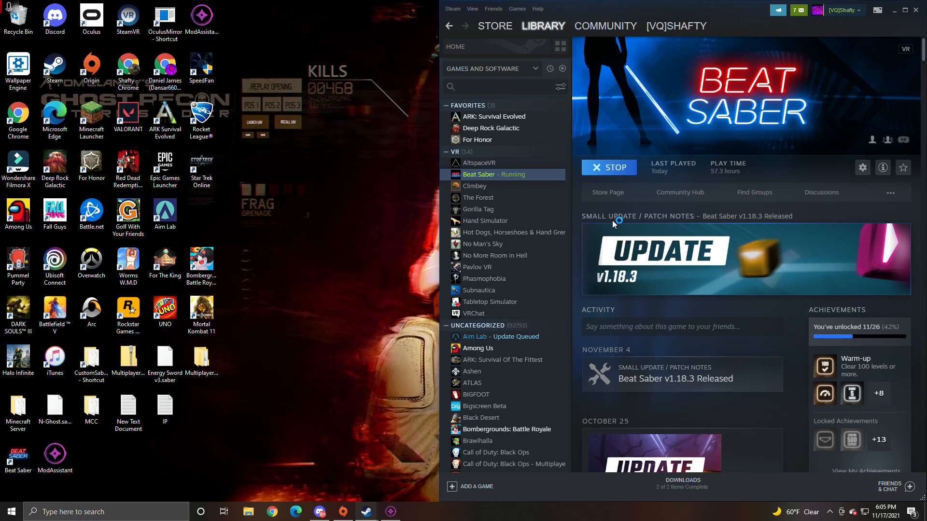
pyautogui.moveTo(615, 221)
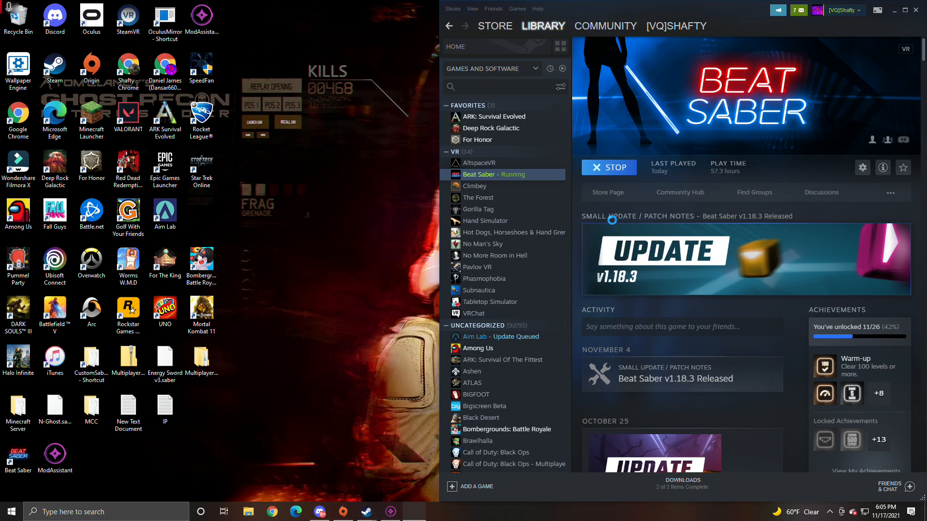
pyautogui.moveTo(614, 225)
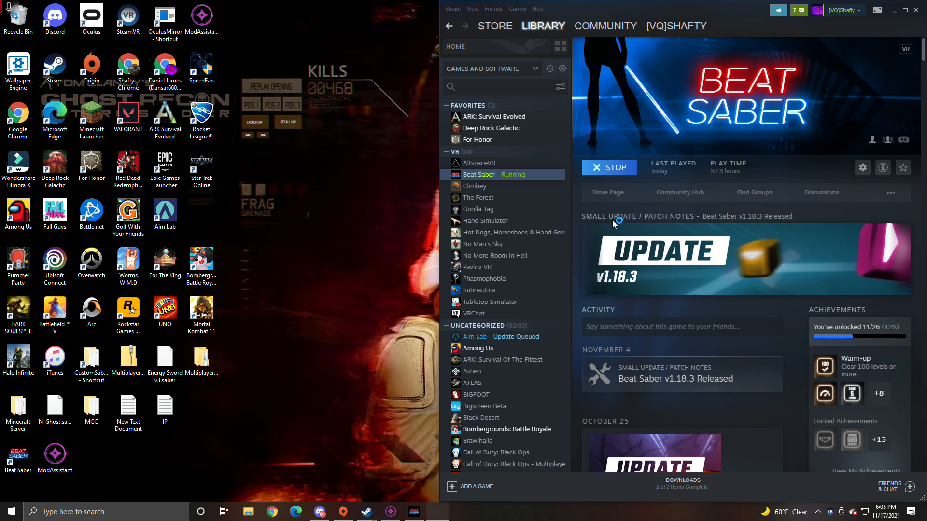